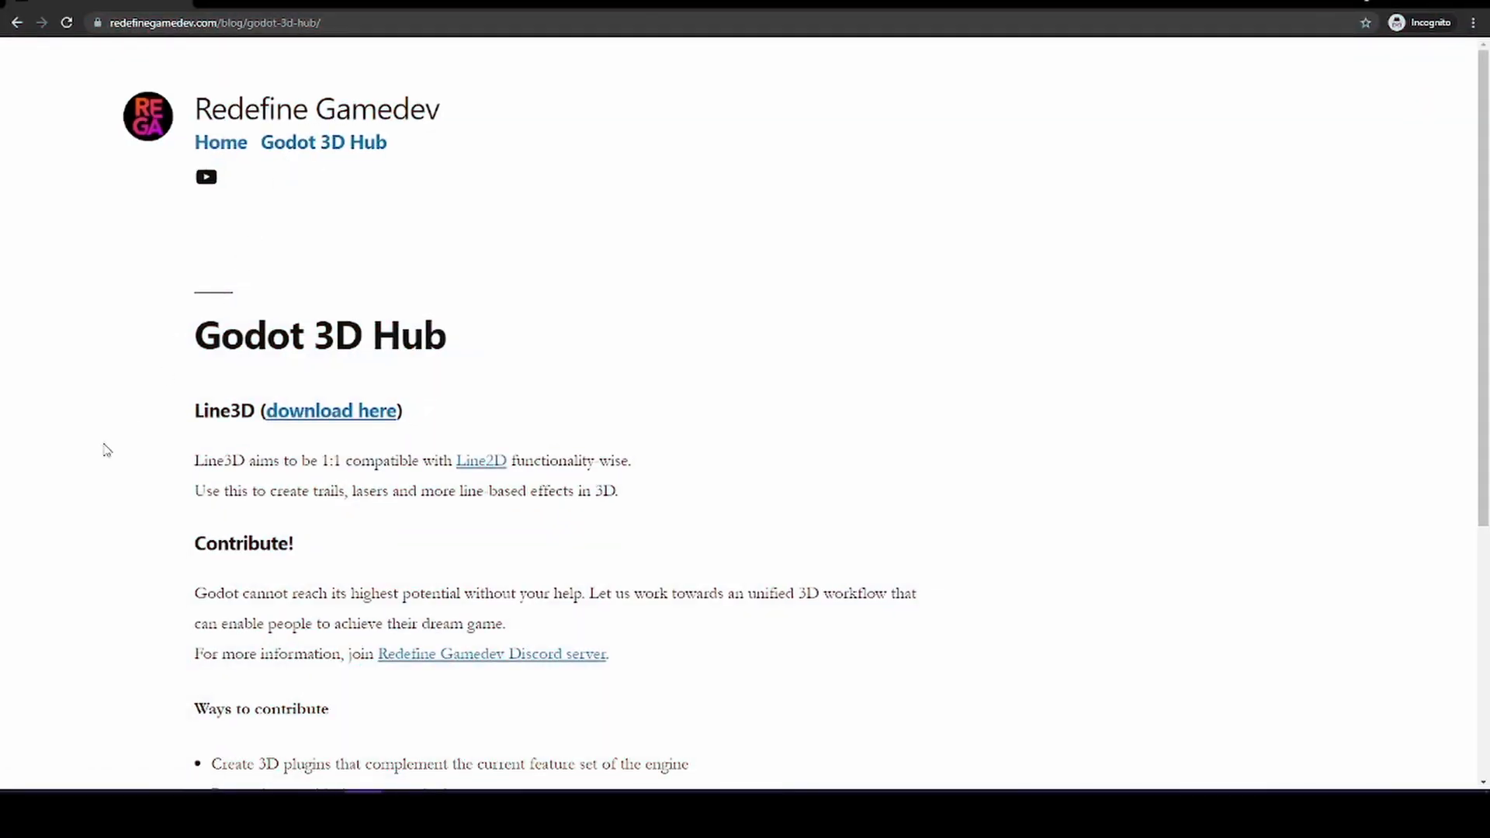
- Scroll the Godot 3D Hub page down to the Line3D 'download here' link
scroll(down, 3)
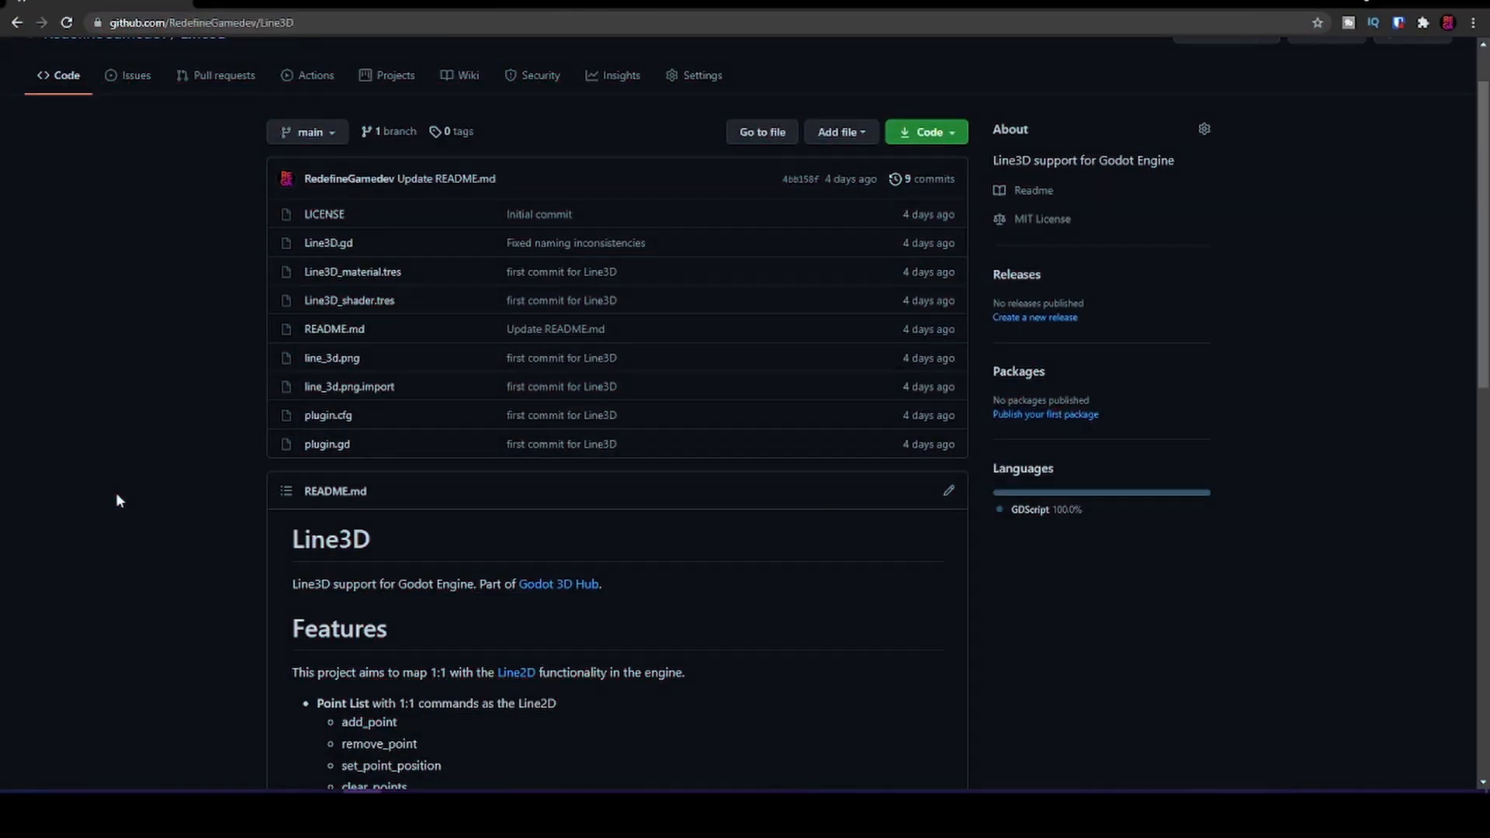
- Enable the Line3D plugin in Project Settings > Plugins and close the dialog
scroll(down, 3)
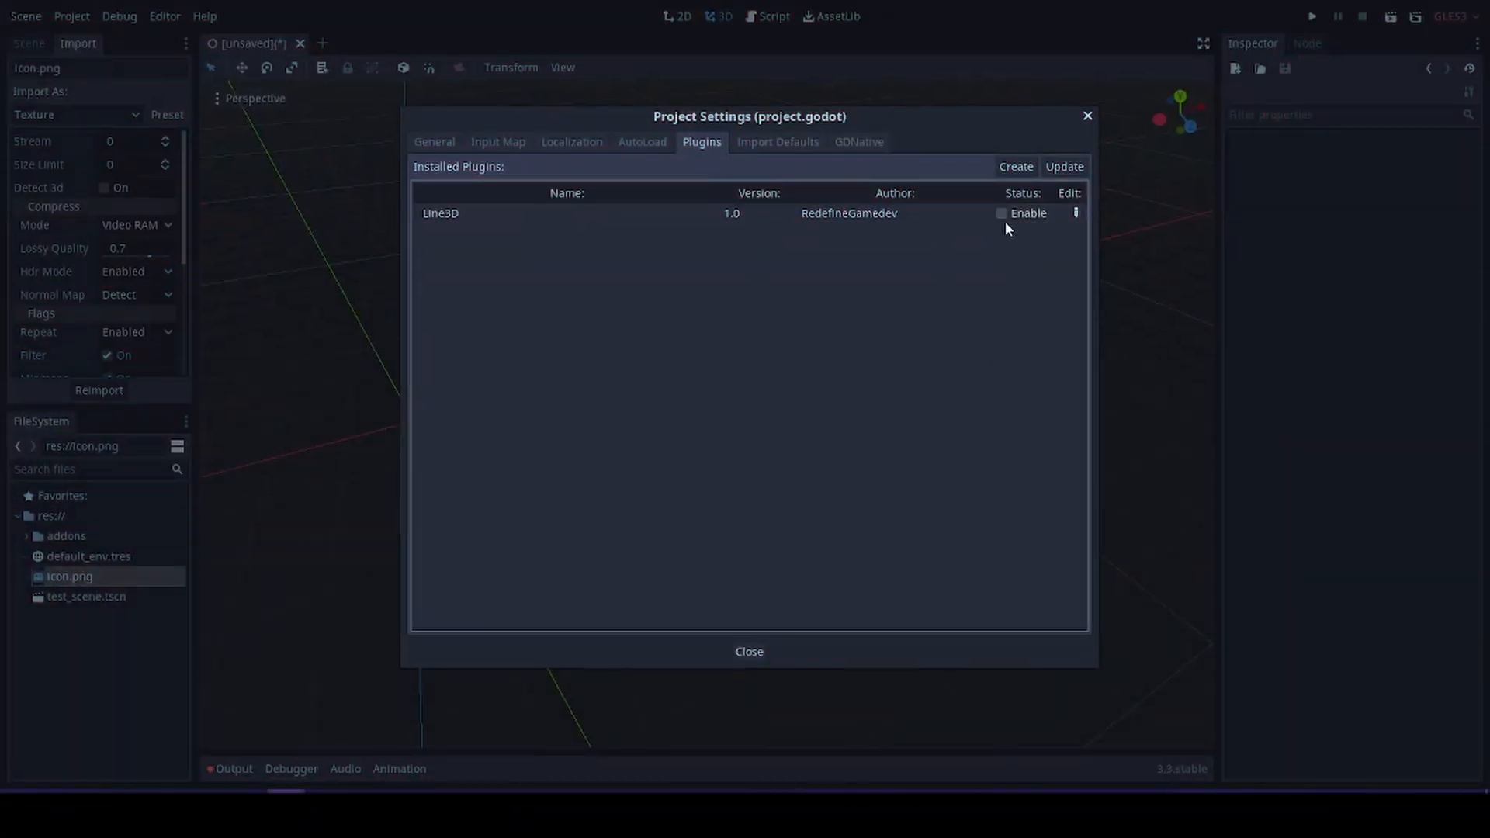
click(1001, 212)
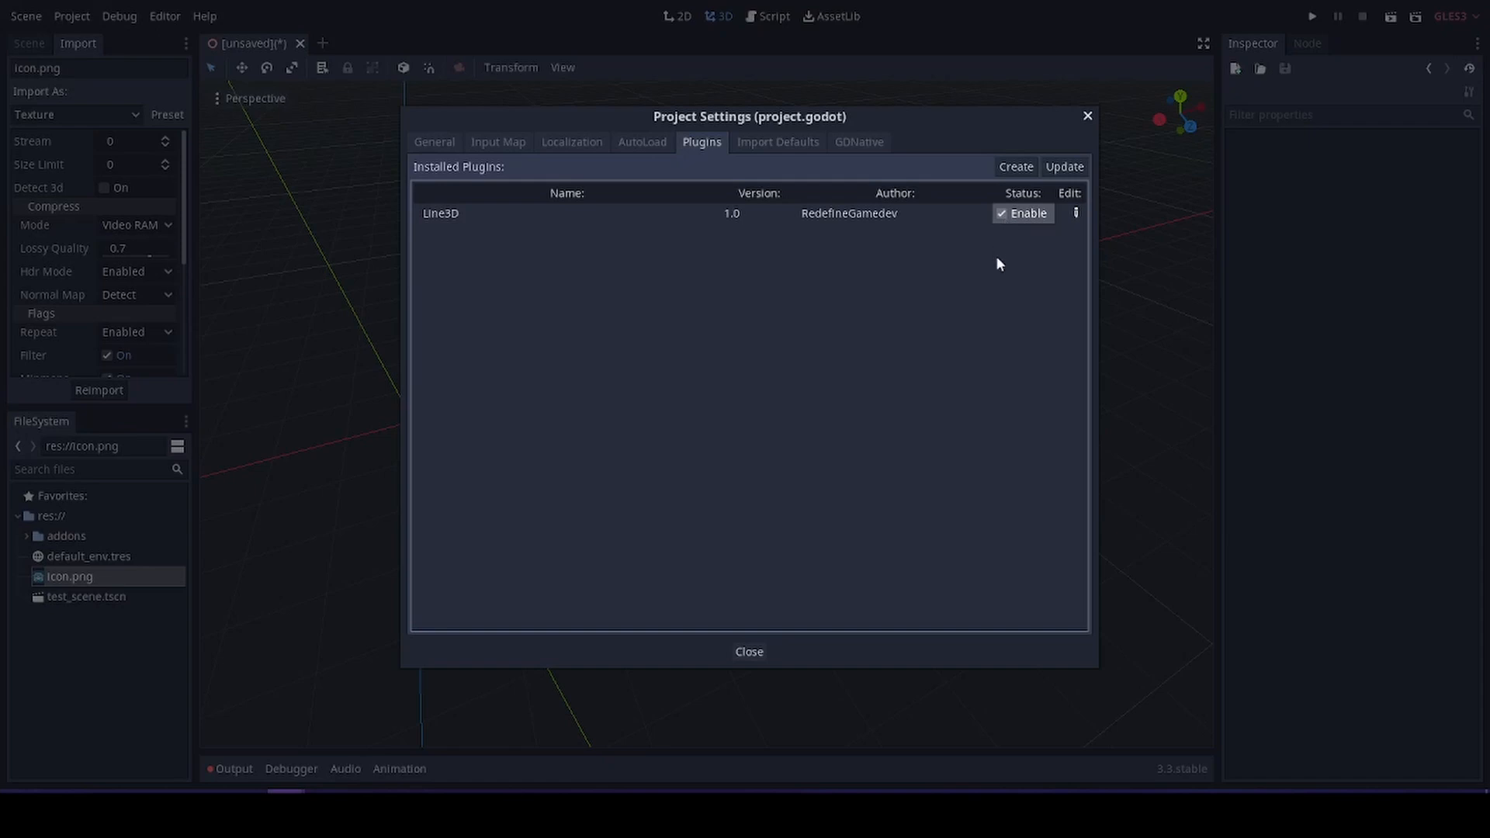
click(748, 651)
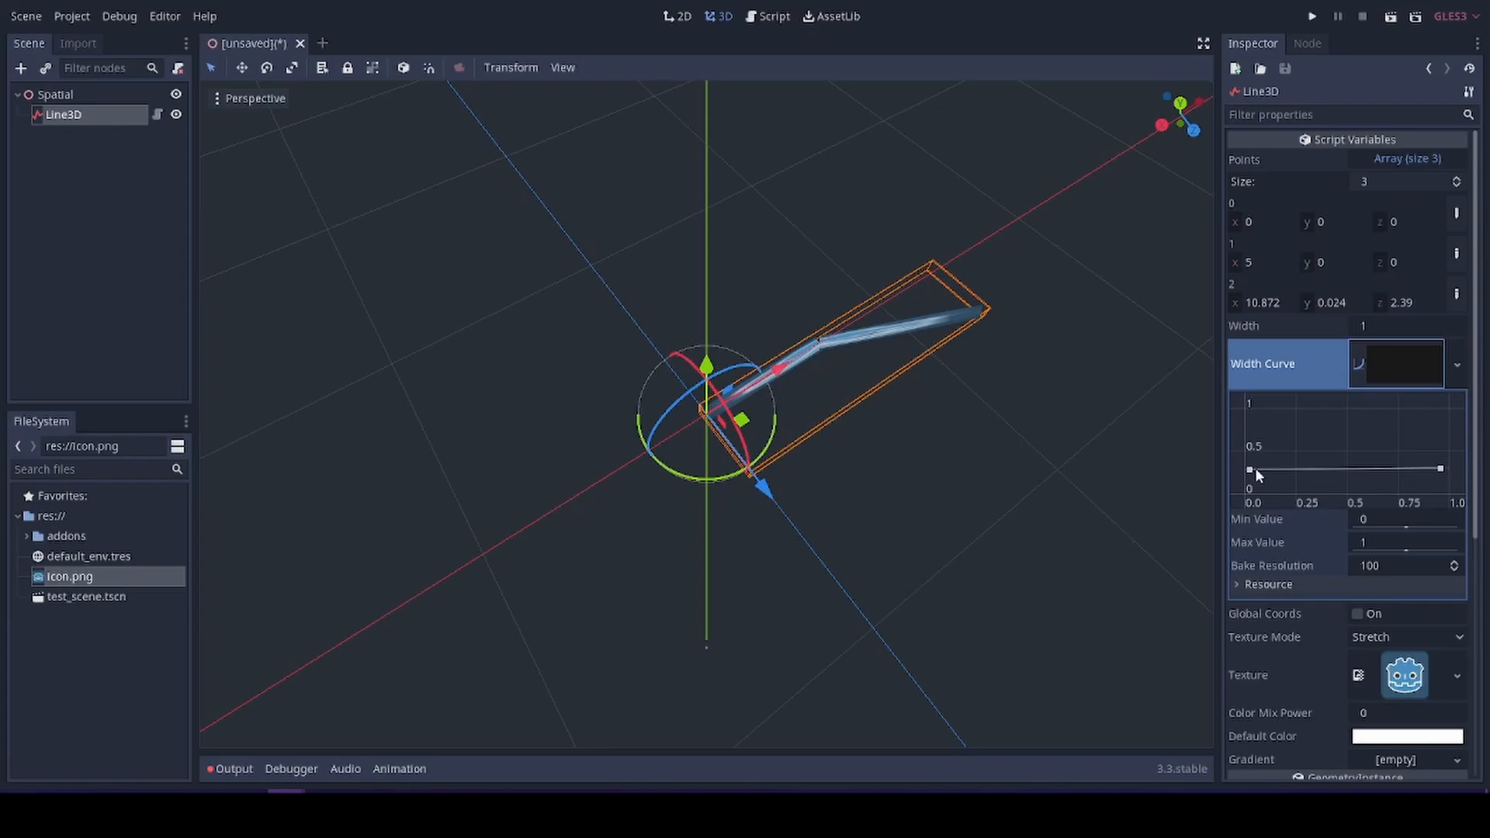